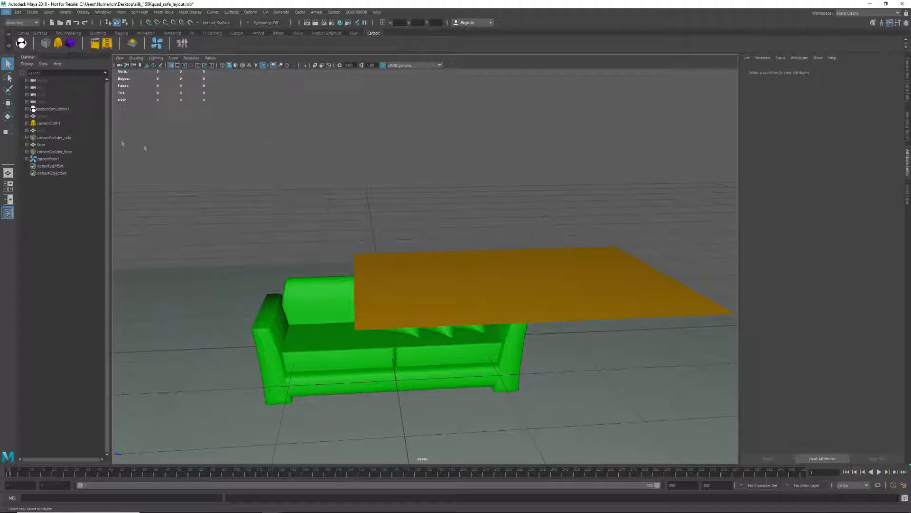
Step: Expand carbonCloth1 and carbonFlow1, inspect carbonFlowShape1, then show carbonCloth_drape's attributes
click(57, 130)
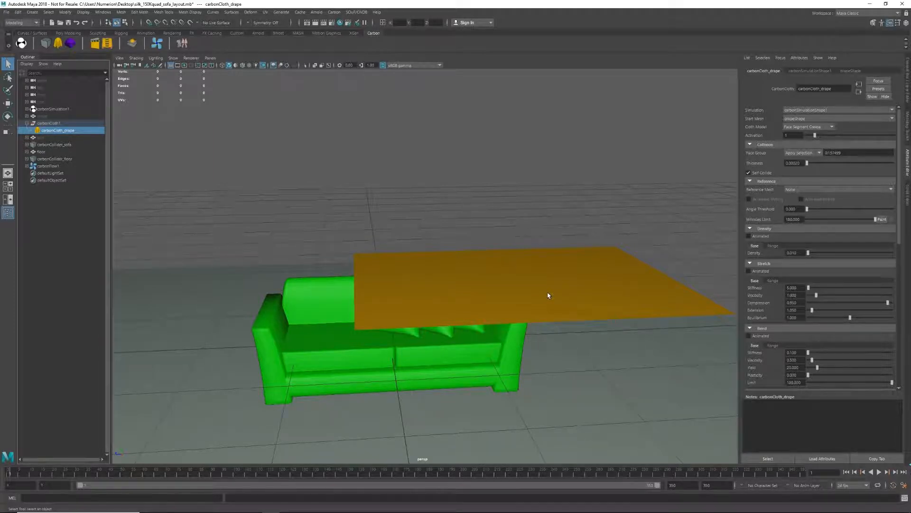
click(27, 165)
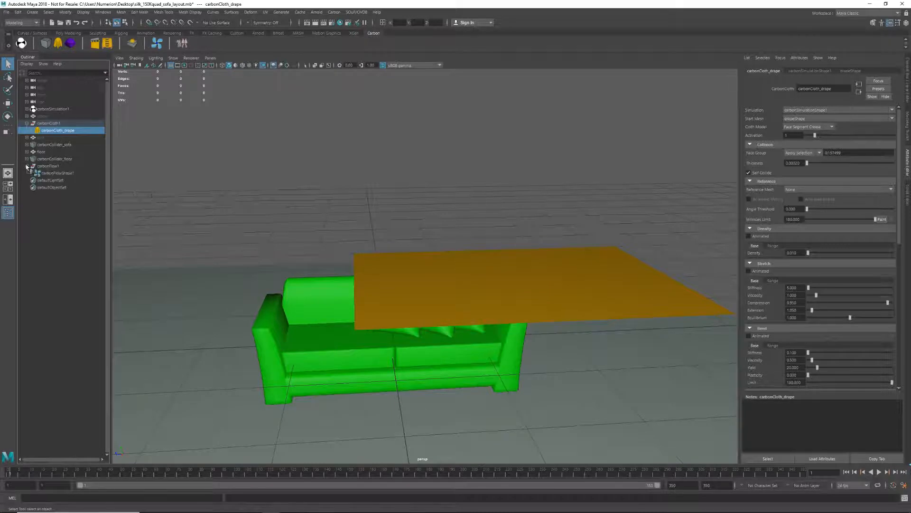
click(57, 173)
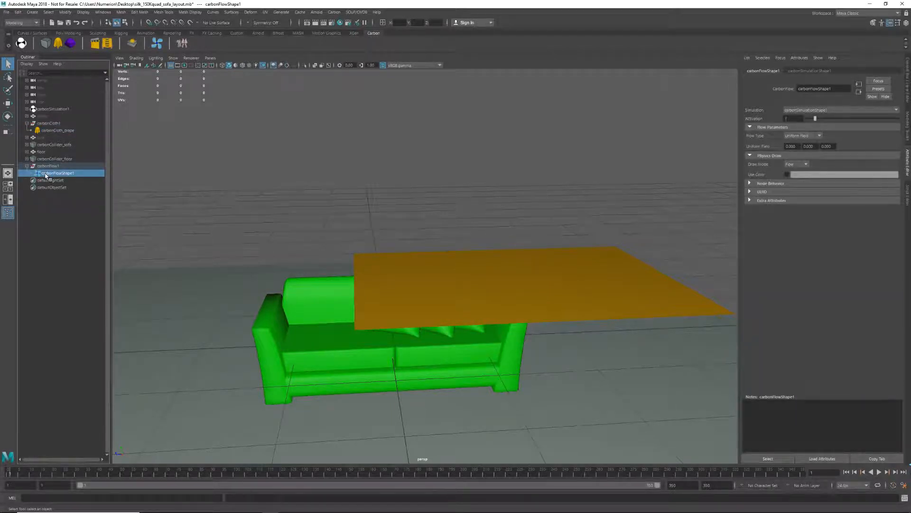
click(58, 138)
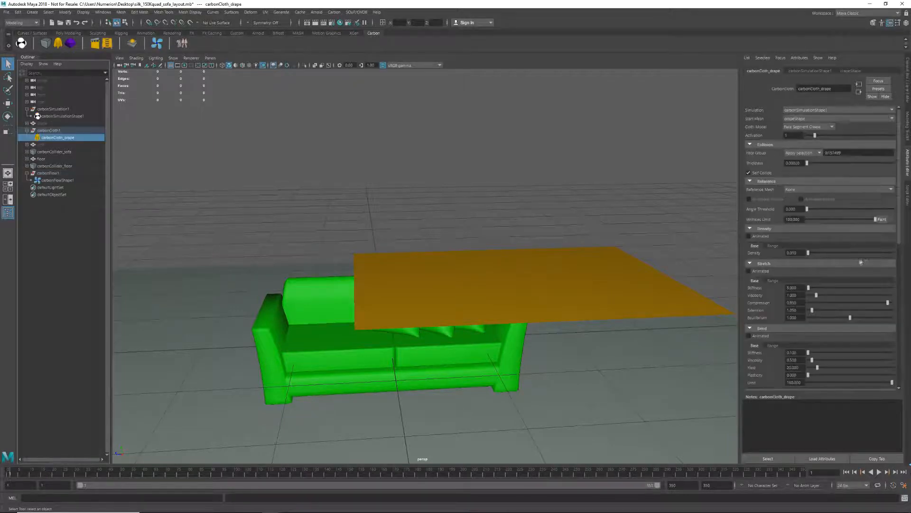
Step: Review the drape's damping, collision and aerodynamics, then carbonSimulationShape1's Scale value
scroll(down, 3)
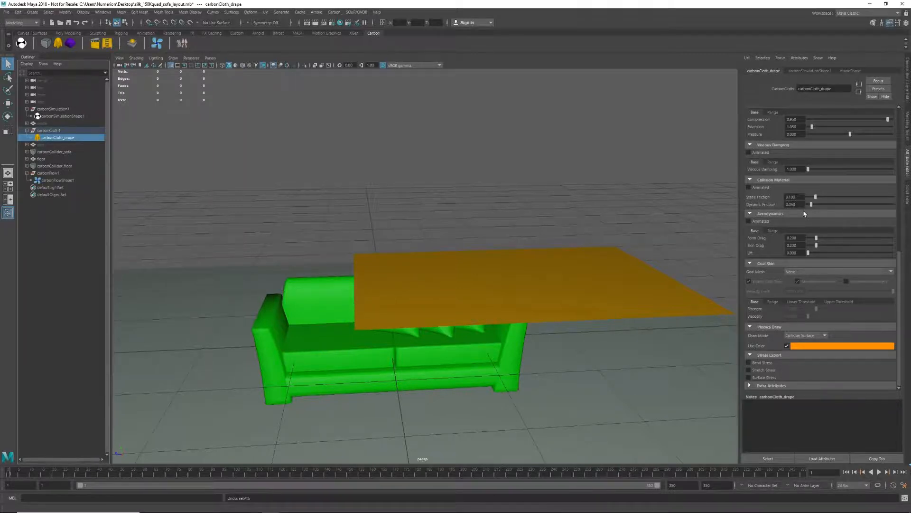
click(57, 116)
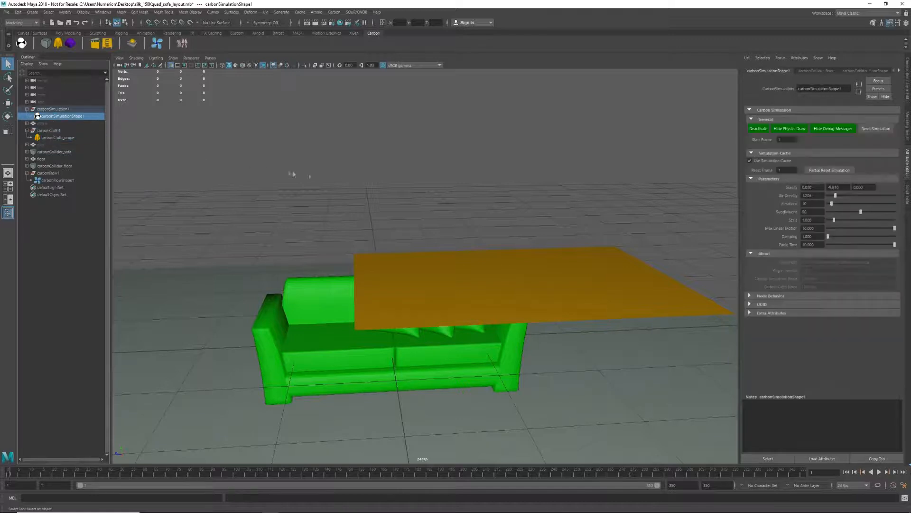
triple_click(812, 220)
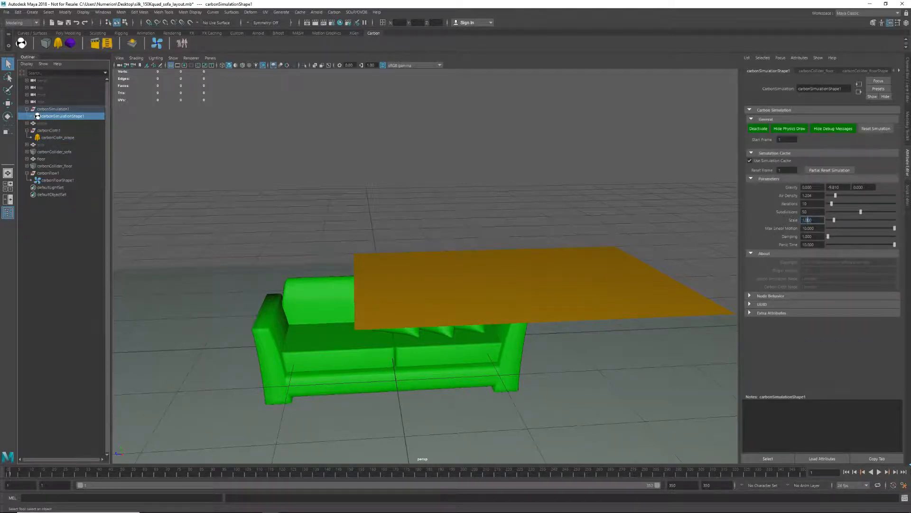
click(58, 138)
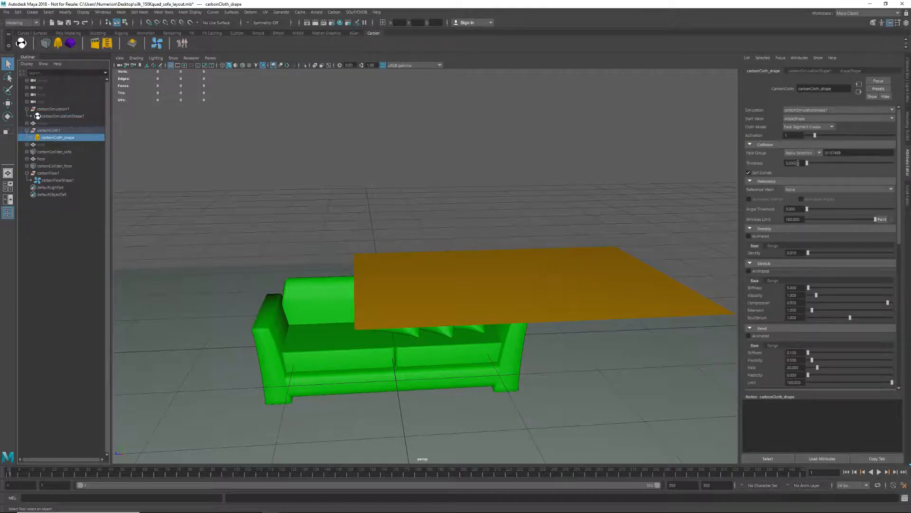
triple_click(793, 163)
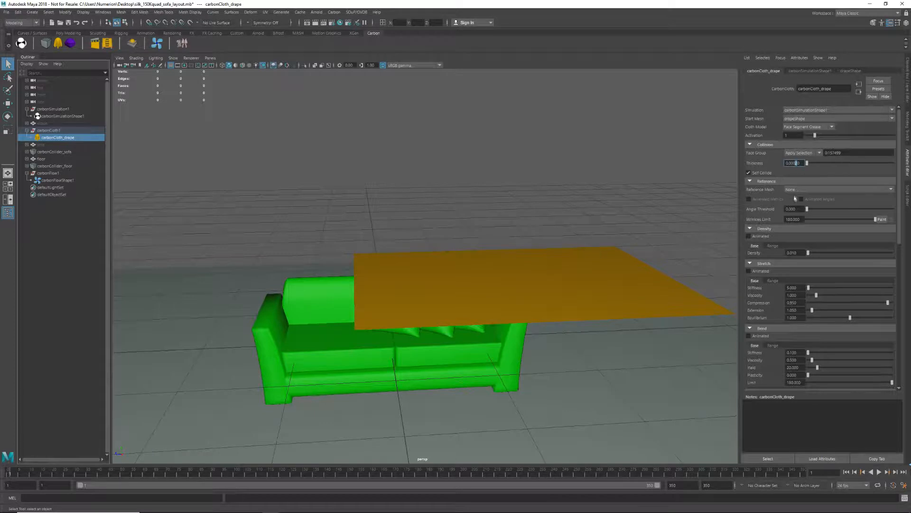
click(55, 116)
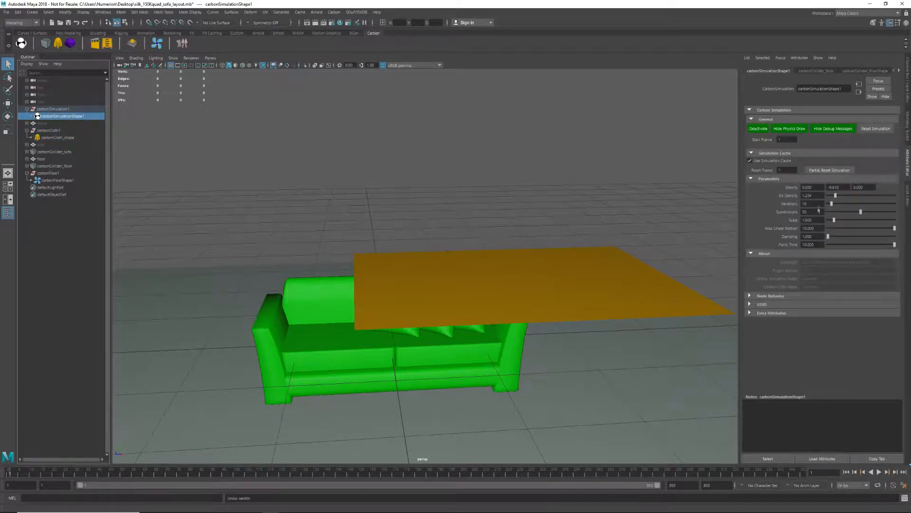